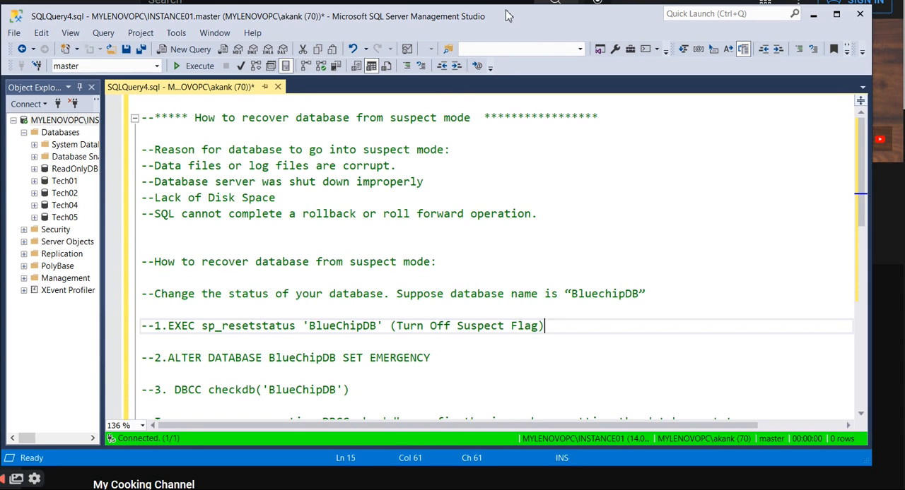
mouse_move(496, 206)
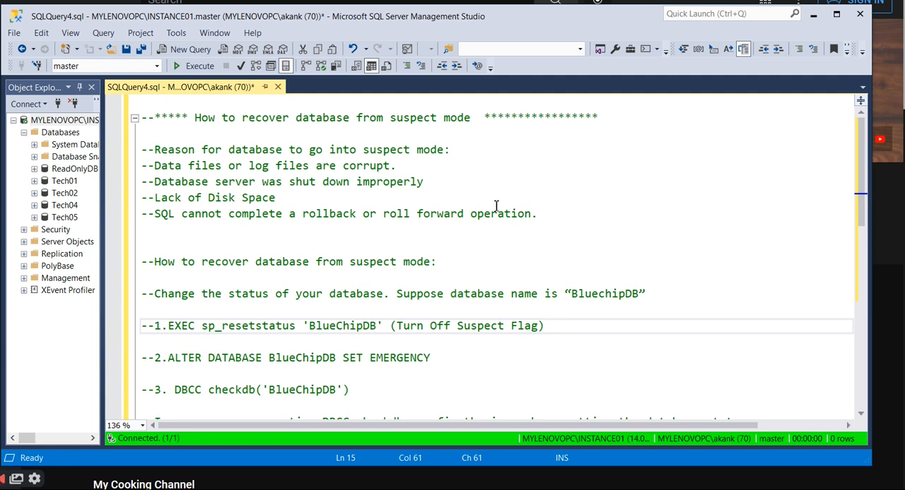
mouse_move(158, 149)
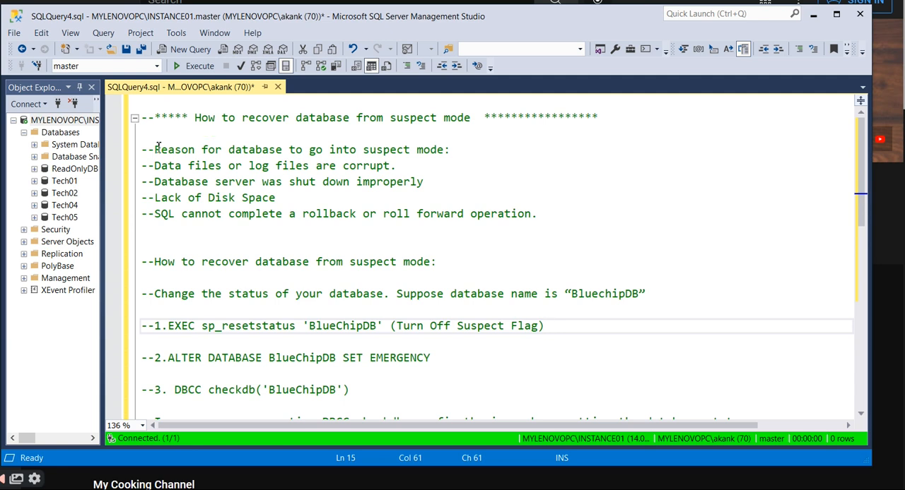
- Select the commented list of five reasons a database enters suspect mode
left_click_drag(154, 149, 531, 213)
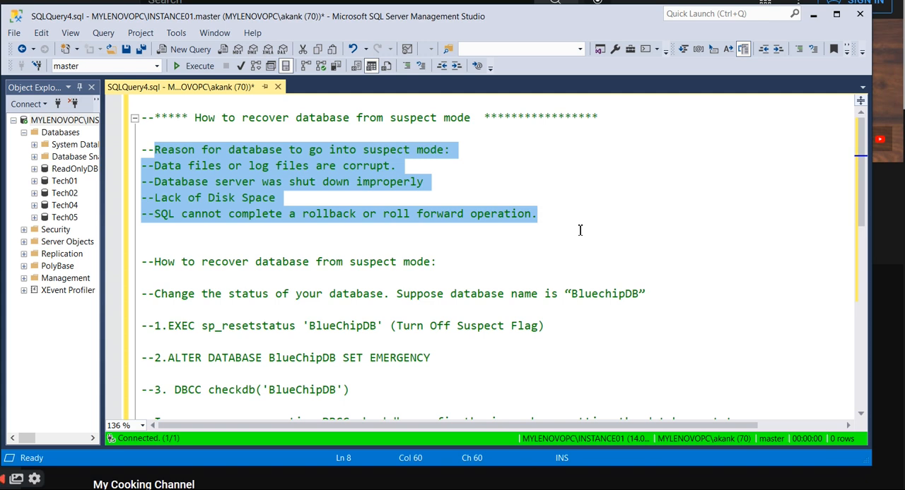
mouse_move(488, 244)
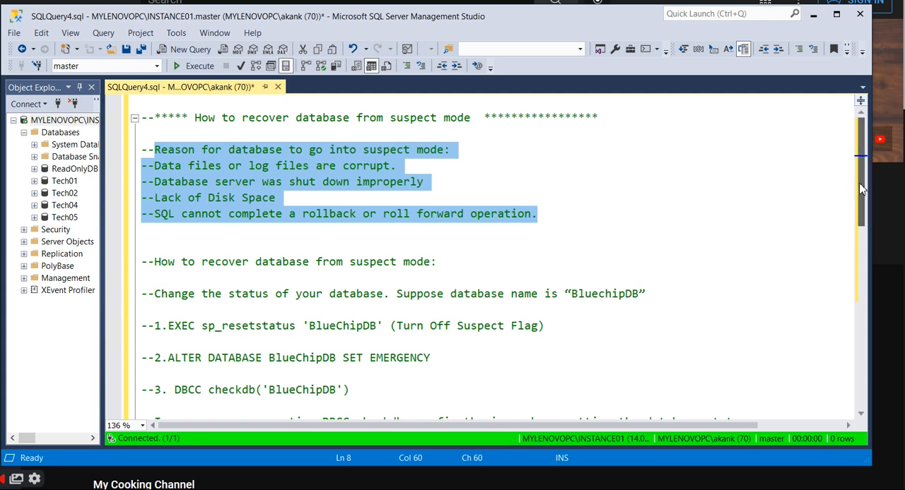
- Select step 1's sp_resetstatus line, then step 2's ALTER DATABASE BlueChipDB SET EMERGENCY
scroll("down", 3)
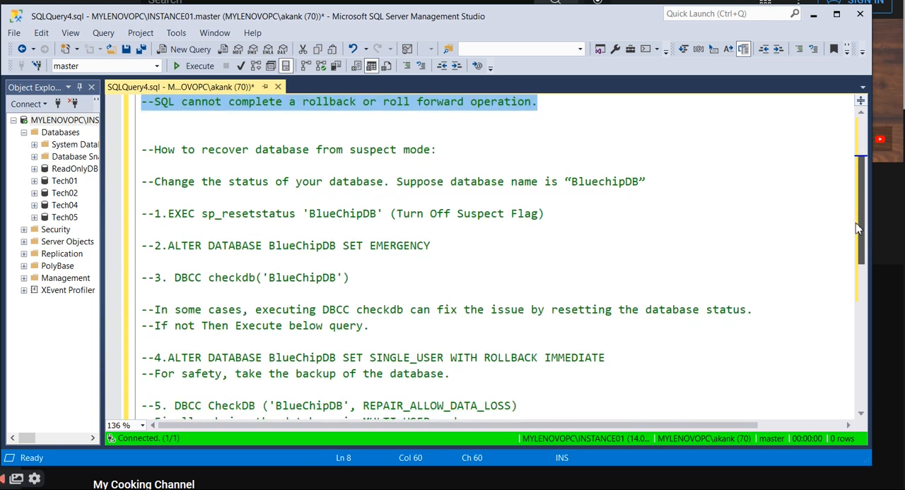
scroll("down", 3)
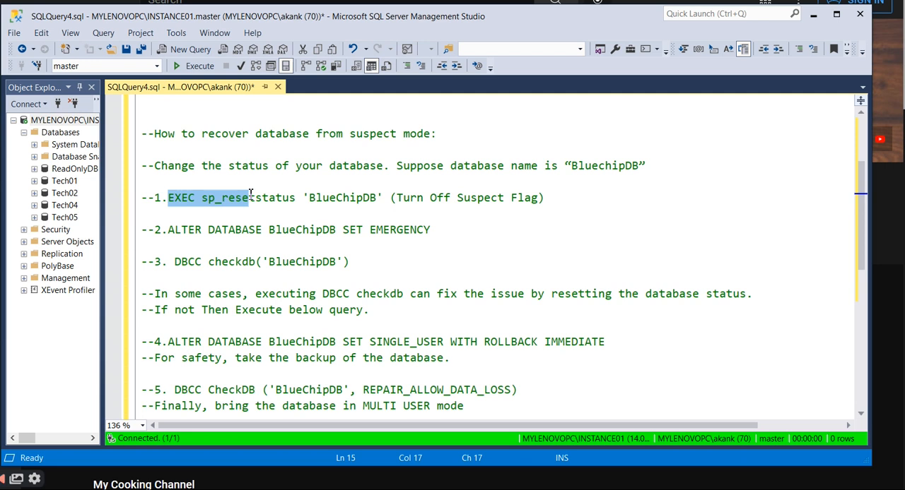
left_click_drag(249, 197, 378, 197)
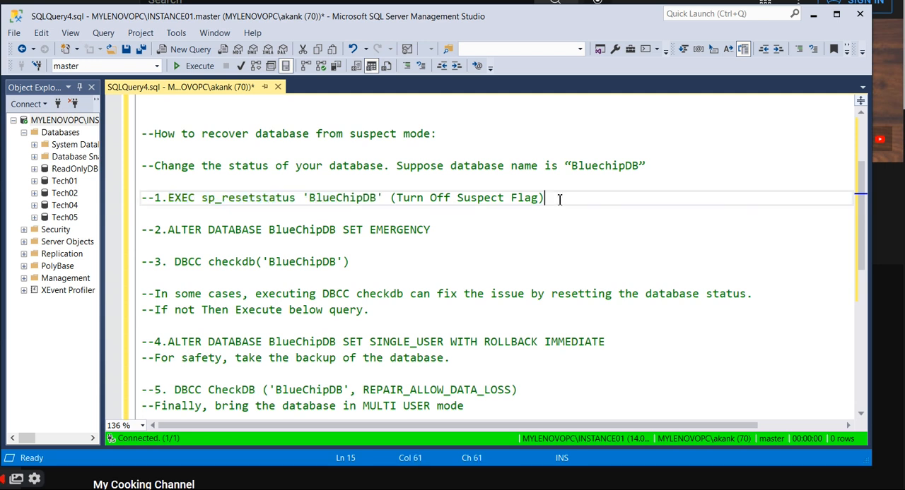
left_click_drag(544, 198, 390, 198)
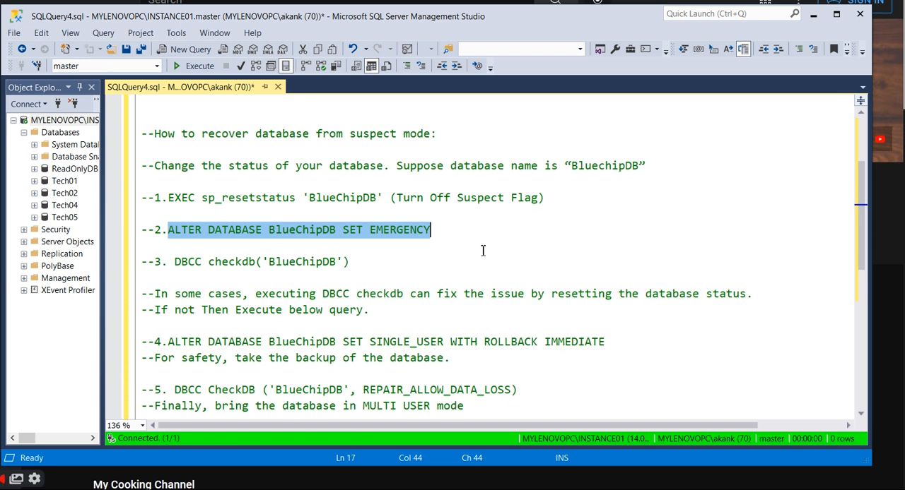
- Select step 3's DBCC checkdb('BlueChipDB') command
left_click(175, 261)
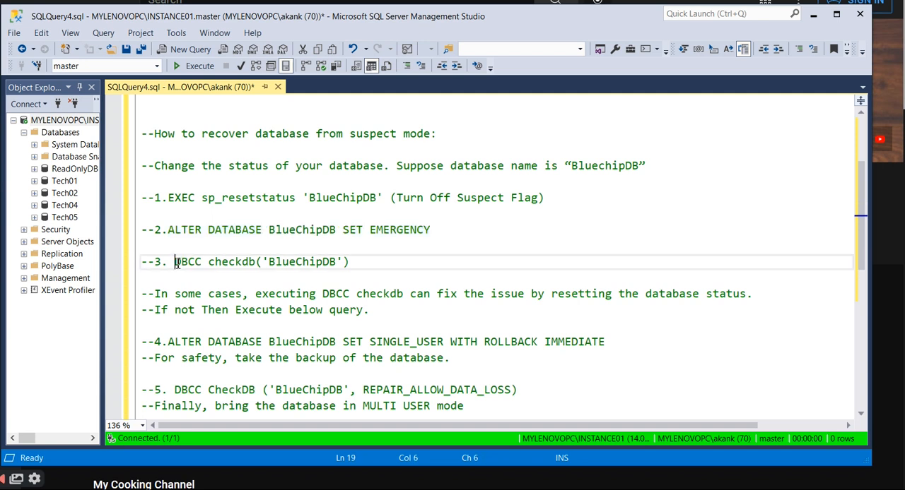
left_click_drag(175, 262, 350, 262)
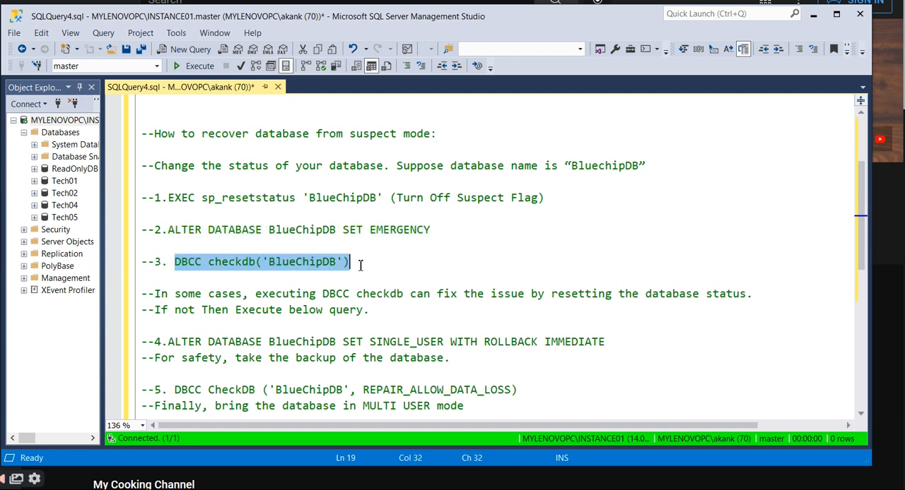
mouse_move(460, 265)
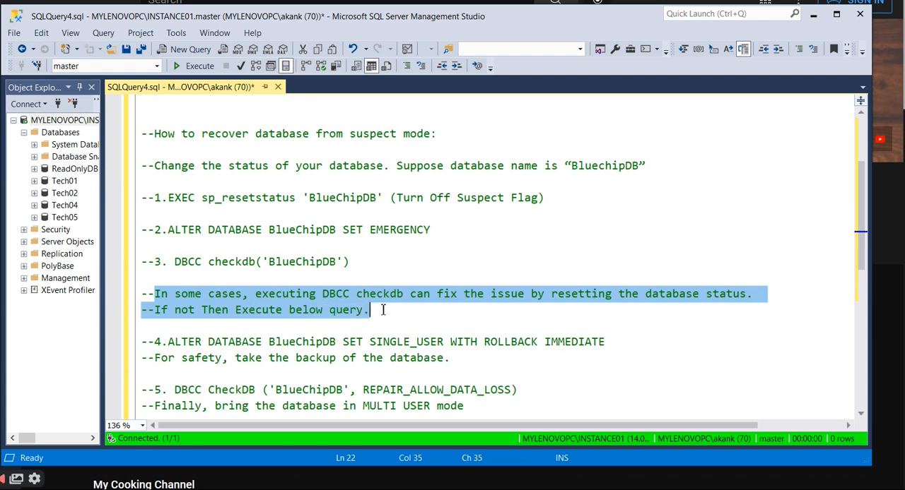
mouse_move(461, 328)
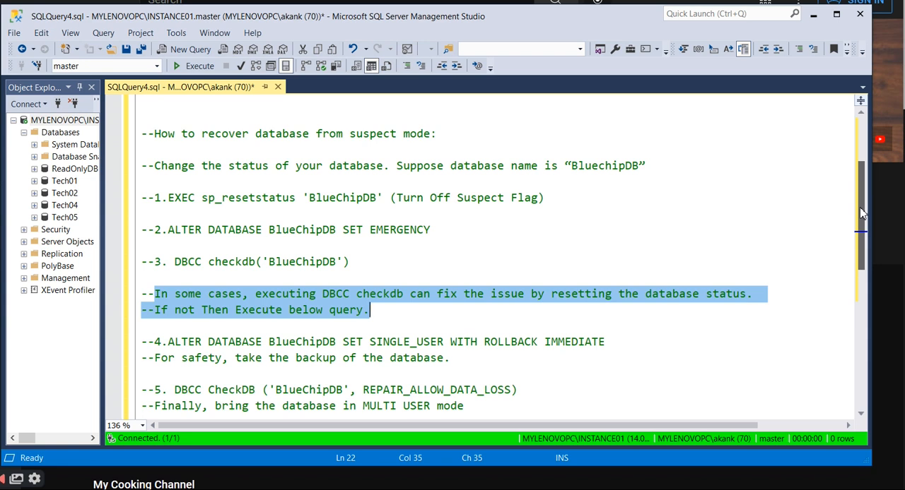
- Select step 4's ALTER DATABASE BlueChipDB SET SINGLE_USER WITH ROLLBACK IMMEDIATE statement
scroll("down", 3)
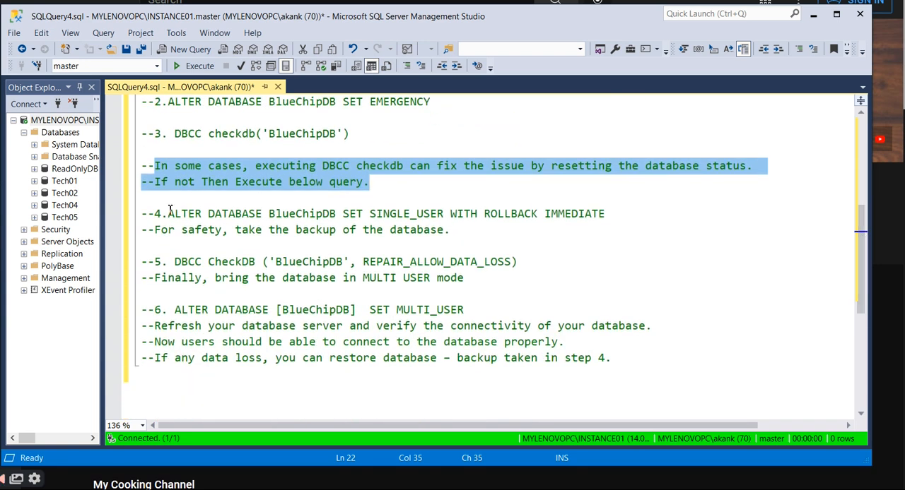
left_click(169, 214)
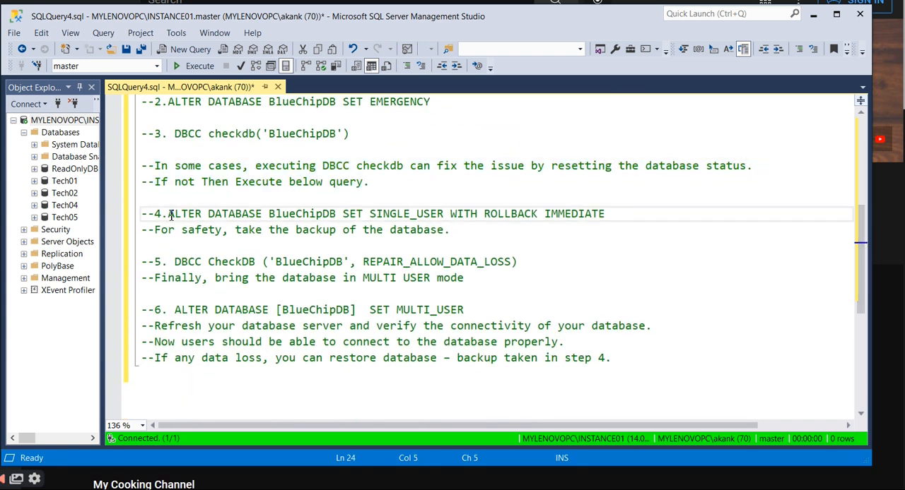
left_click_drag(167, 213, 604, 214)
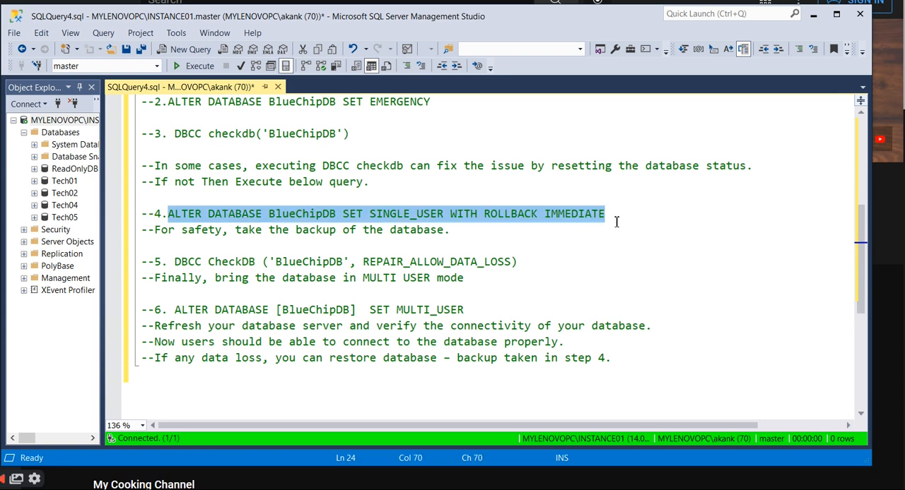
mouse_move(363, 253)
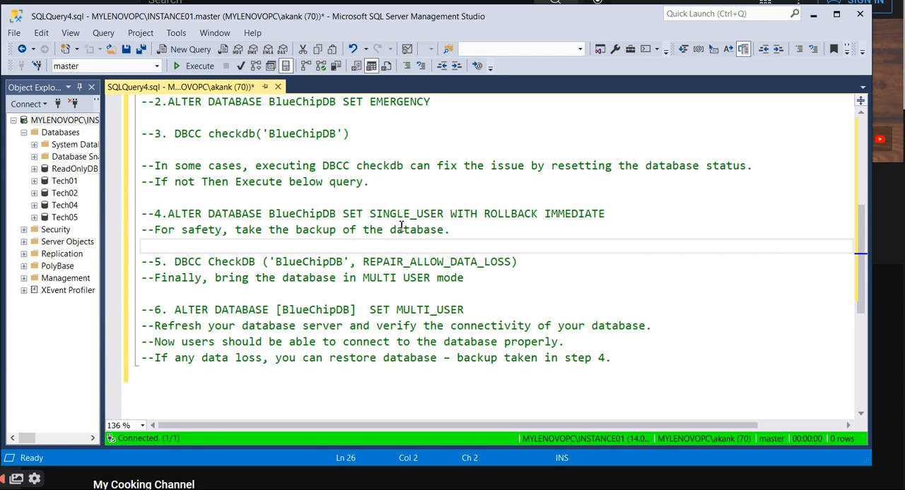
left_click_drag(376, 213, 605, 214)
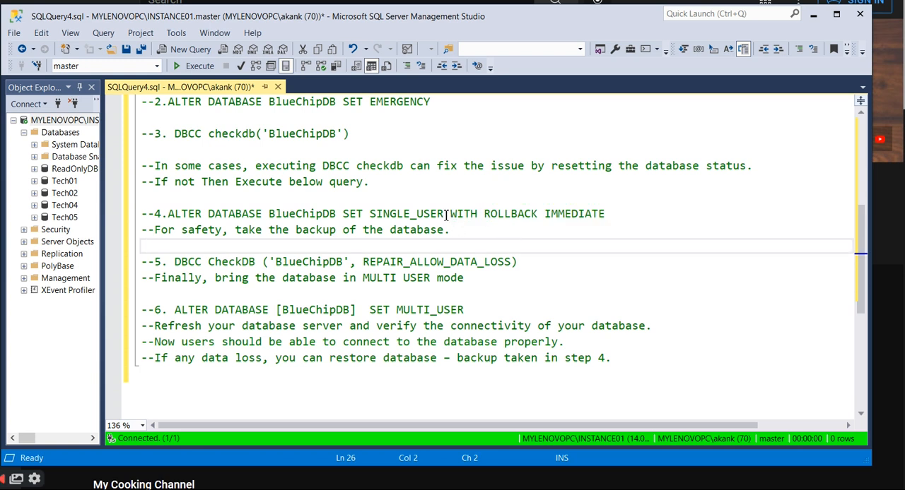
left_click_drag(167, 213, 443, 213)
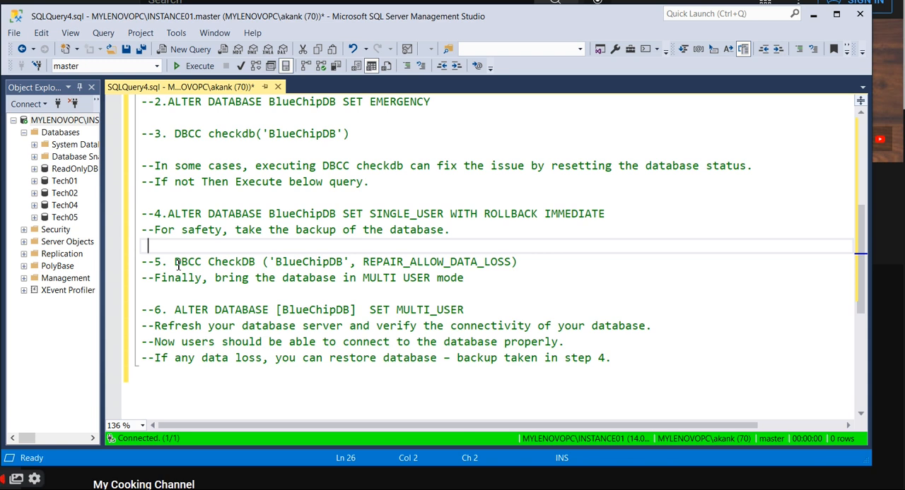
mouse_move(176, 264)
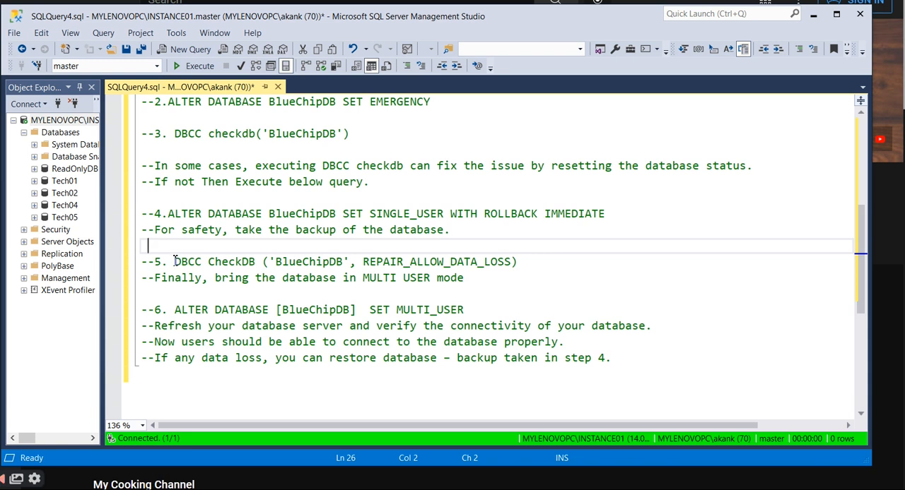
- Select step 5's DBCC CheckDB REPAIR_ALLOW_DATA_LOSS command on BlueChipDB
left_click_drag(174, 262, 284, 262)
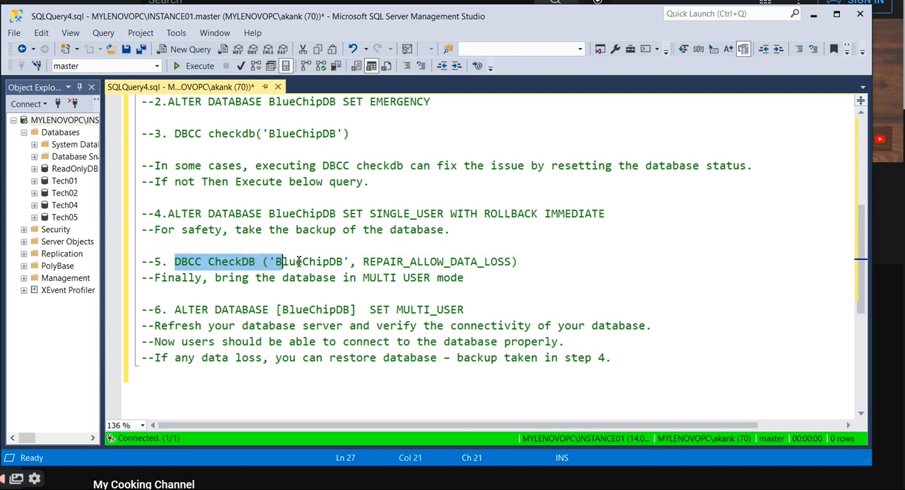
left_click_drag(281, 261, 491, 261)
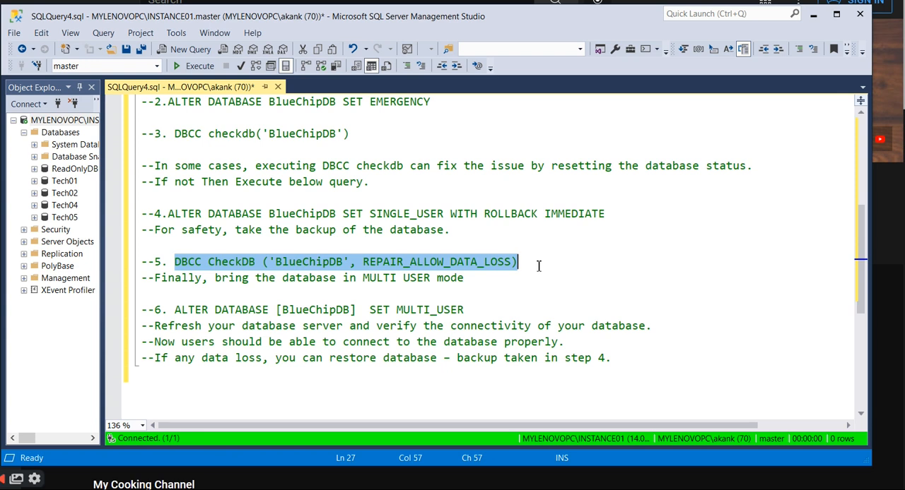
left_click(541, 262)
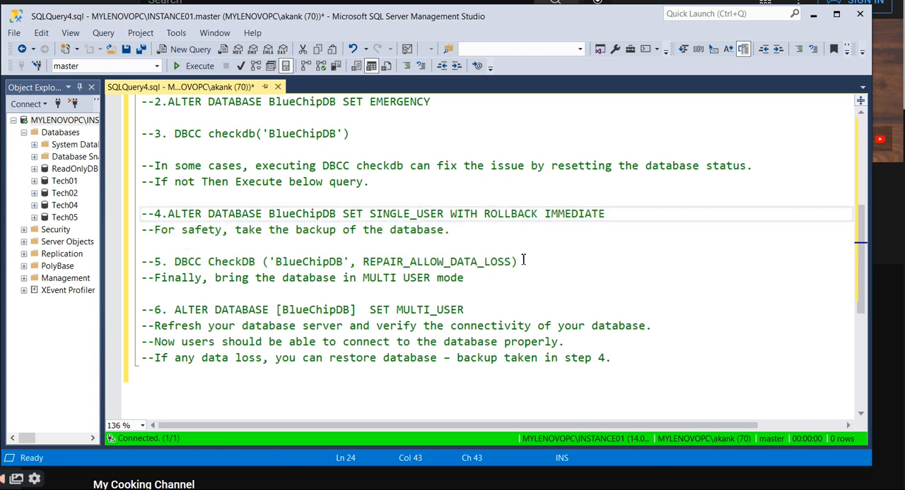
- Select the 'Finally' note and step 6's ALTER DATABASE [BlueChipDB] SET MULTI_USER
left_click_drag(175, 262, 517, 262)
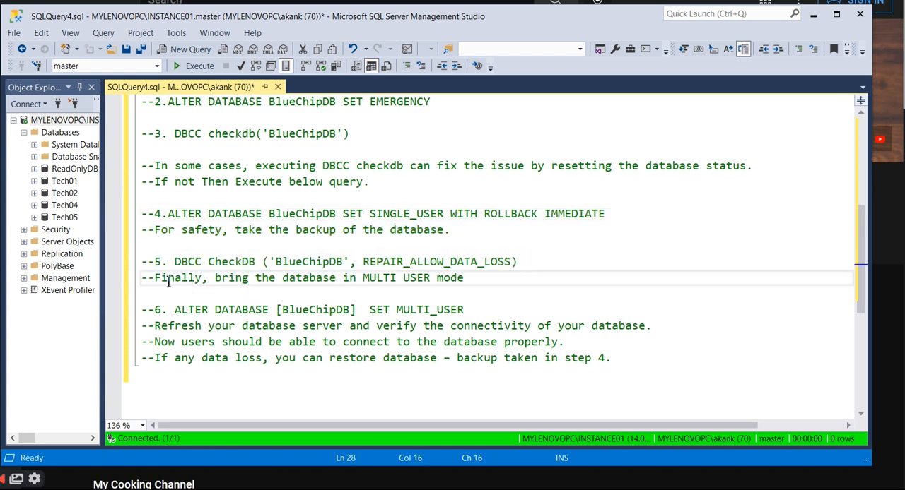
left_click_drag(164, 278, 434, 278)
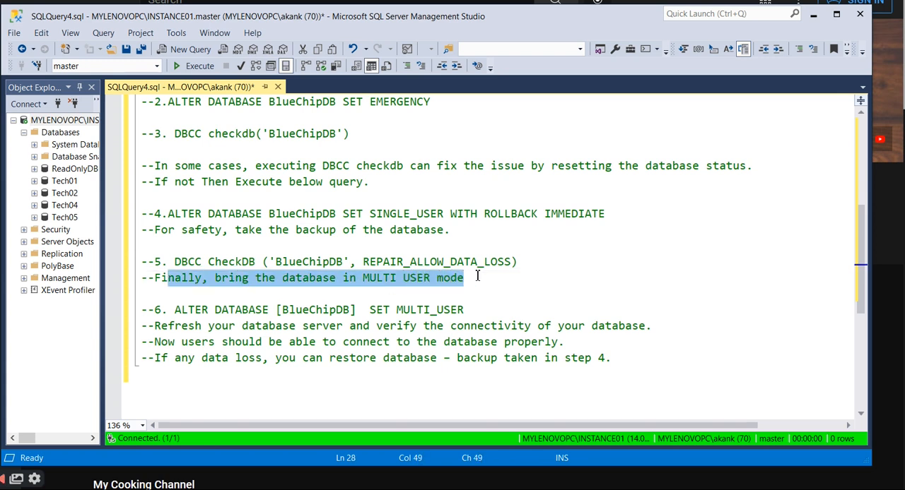
mouse_move(214, 323)
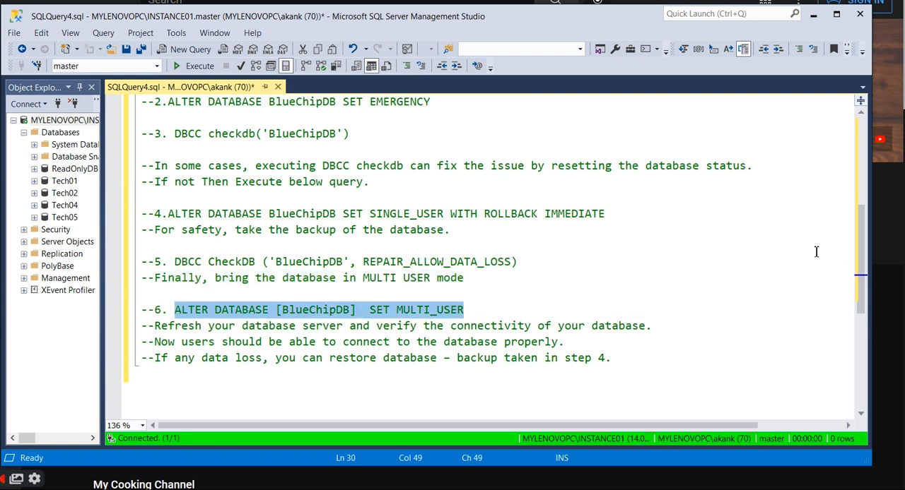
scroll("down", 3)
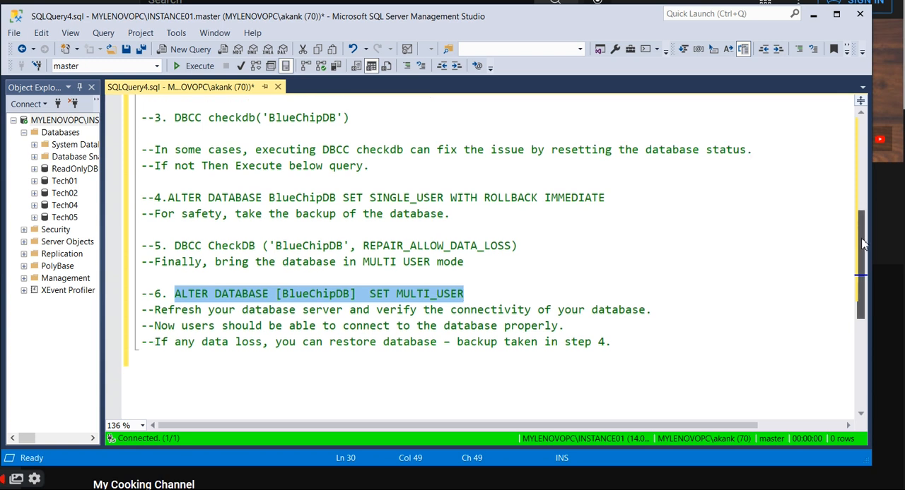
scroll("down", 3)
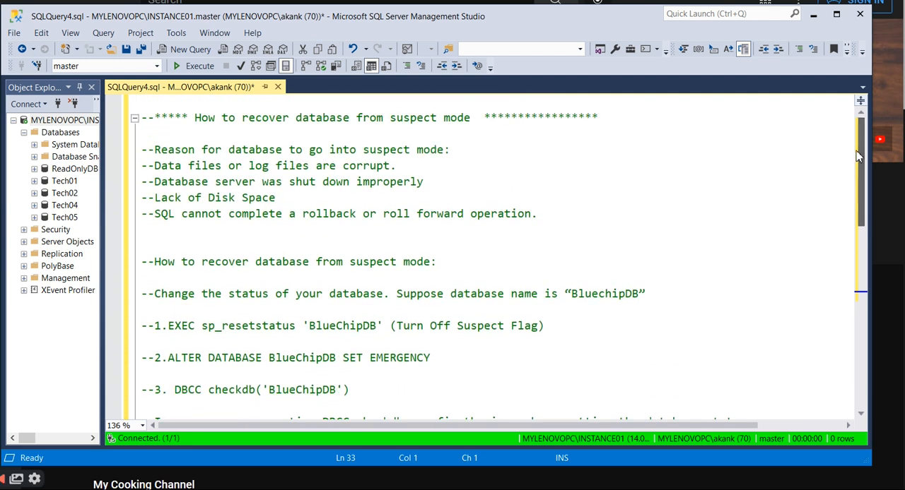
mouse_move(741, 334)
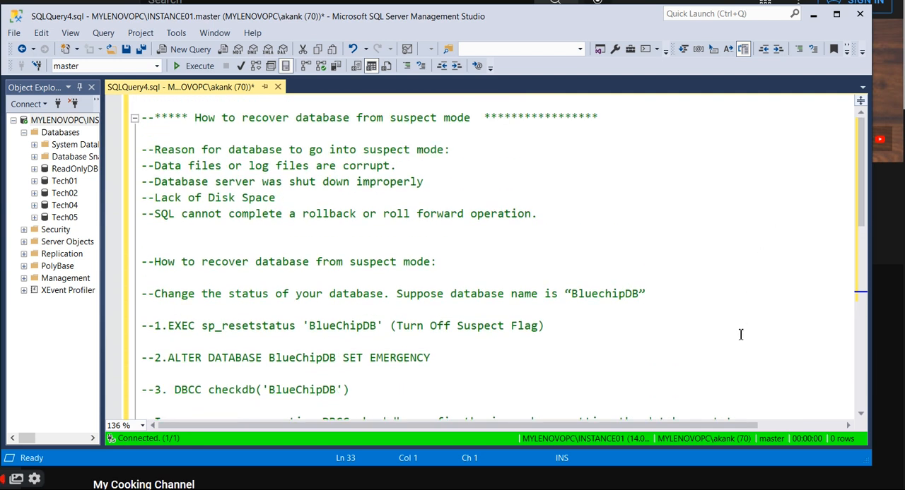